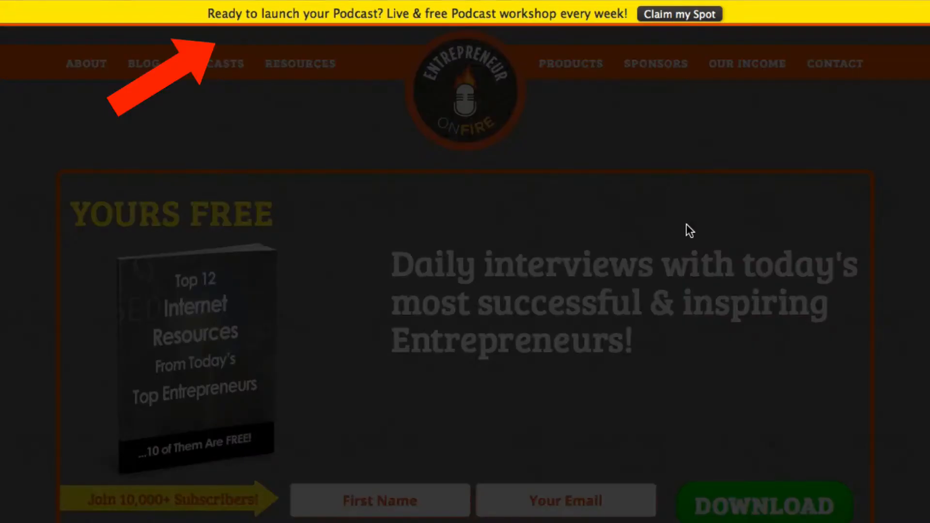
{"action": "mouse_move", "coordinate": [540, 205]}
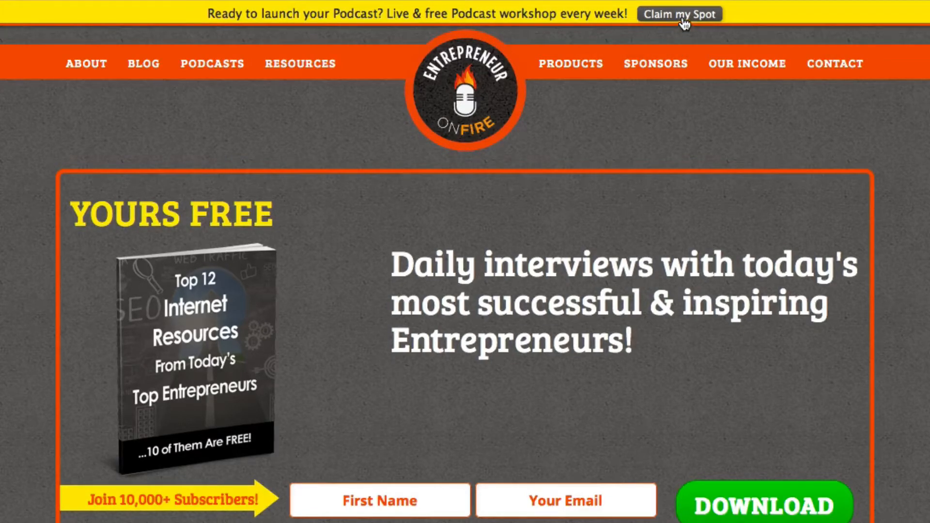
{"action": "mouse_move", "coordinate": [721, 203]}
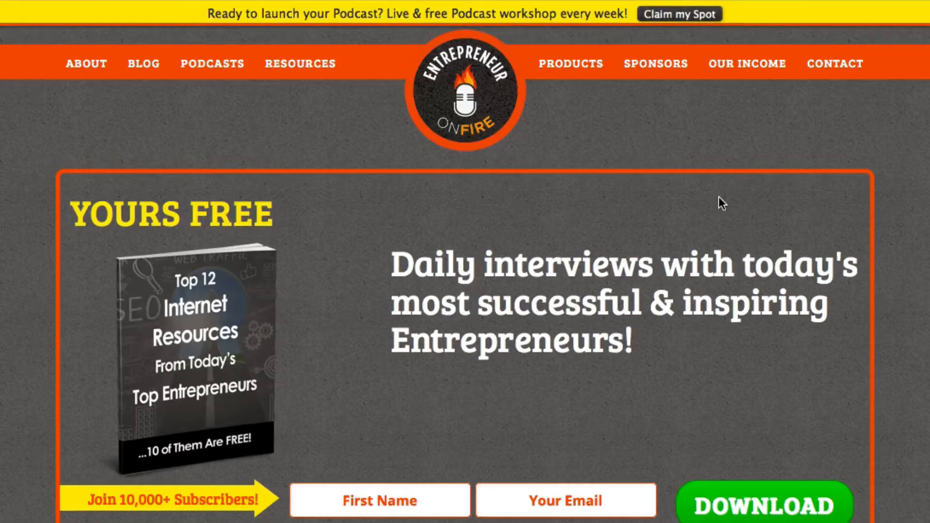
Enter the marketingaccesspass site URL and start creating the first bar for it
{"action": "scroll", "scroll_direction": "down", "scroll_amount": 3}
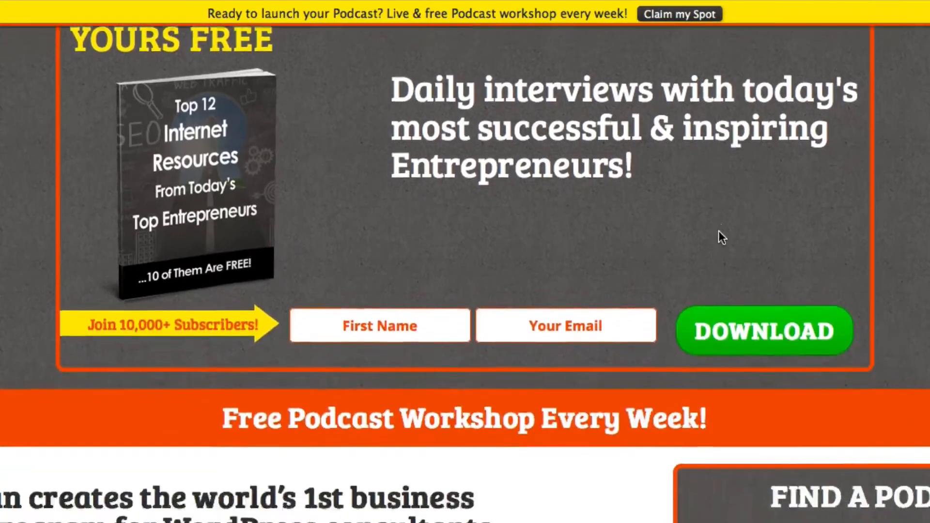
{"action": "scroll", "scroll_direction": "down", "scroll_amount": 3}
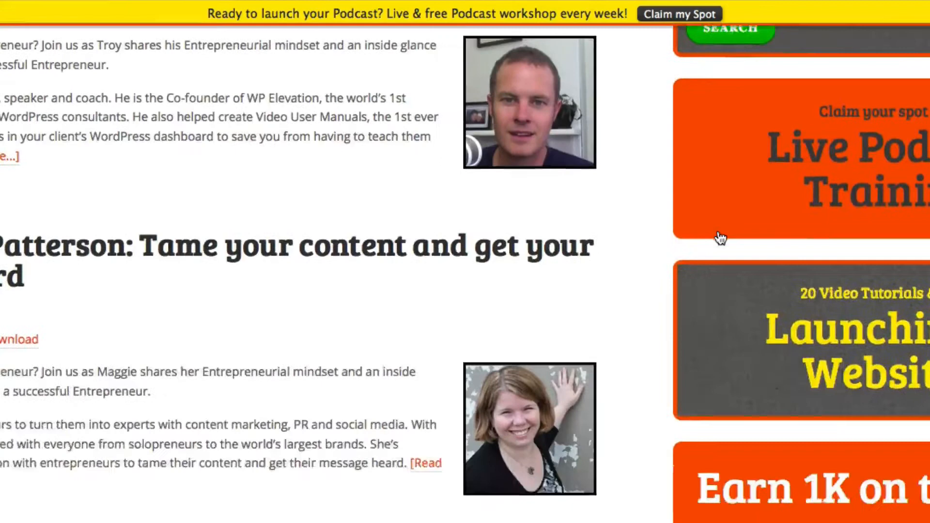
{"action": "scroll", "scroll_direction": "down", "scroll_amount": 3}
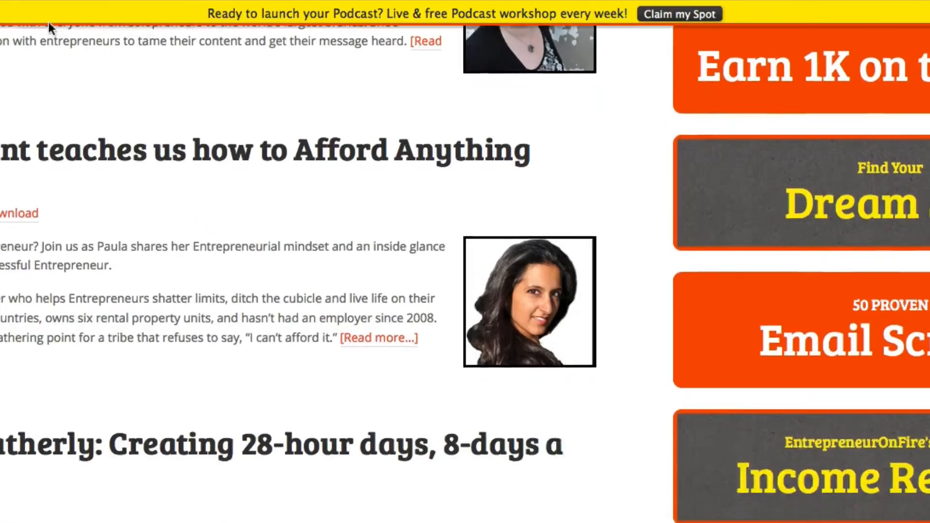
{"action": "mouse_move", "coordinate": [357, 358]}
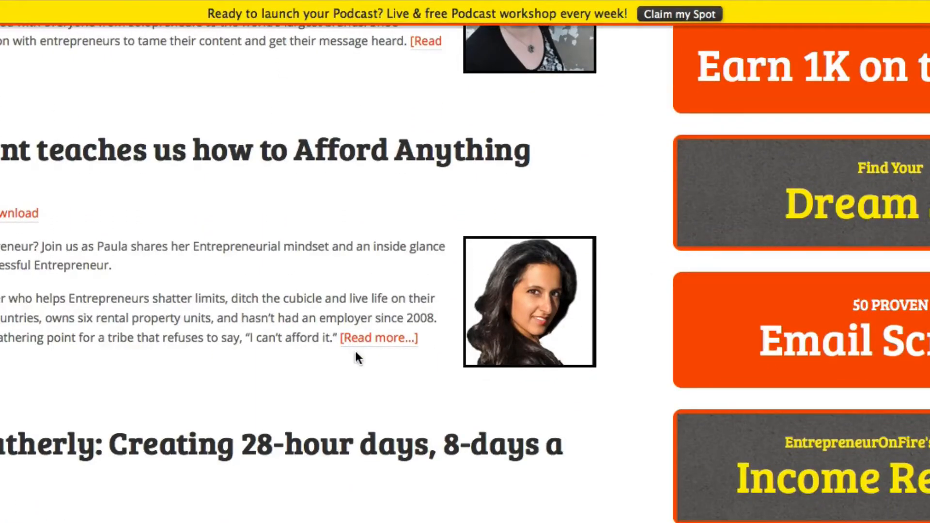
{"action": "scroll", "scroll_direction": "down", "scroll_amount": 3}
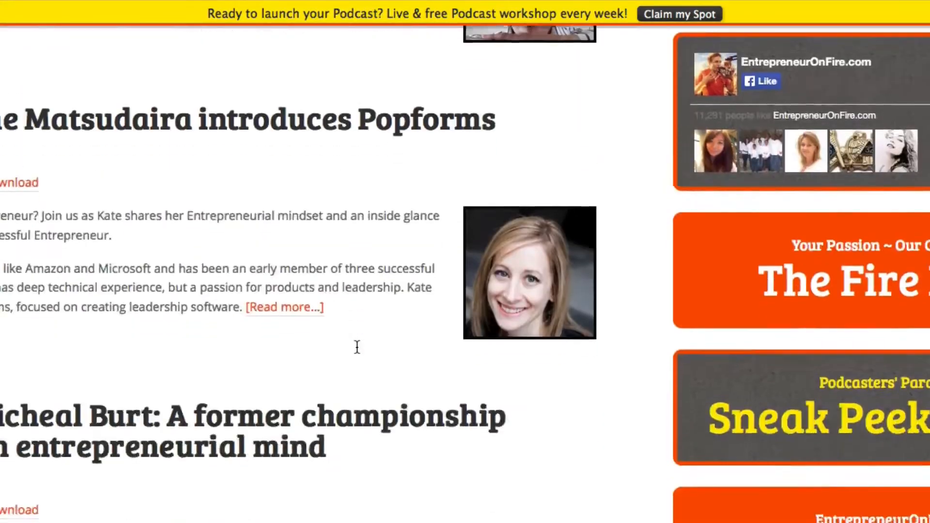
{"action": "scroll", "scroll_direction": "down", "scroll_amount": 3}
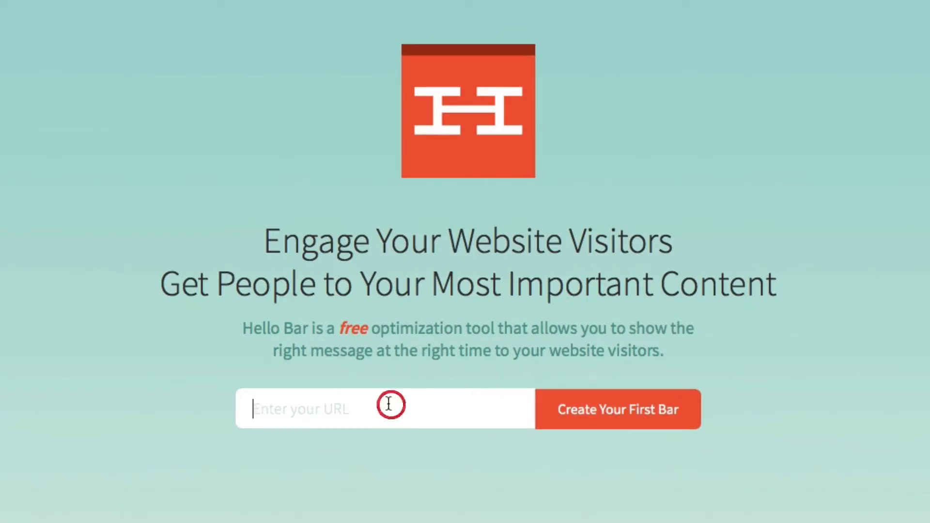
{"action": "type", "text": "marketin"}
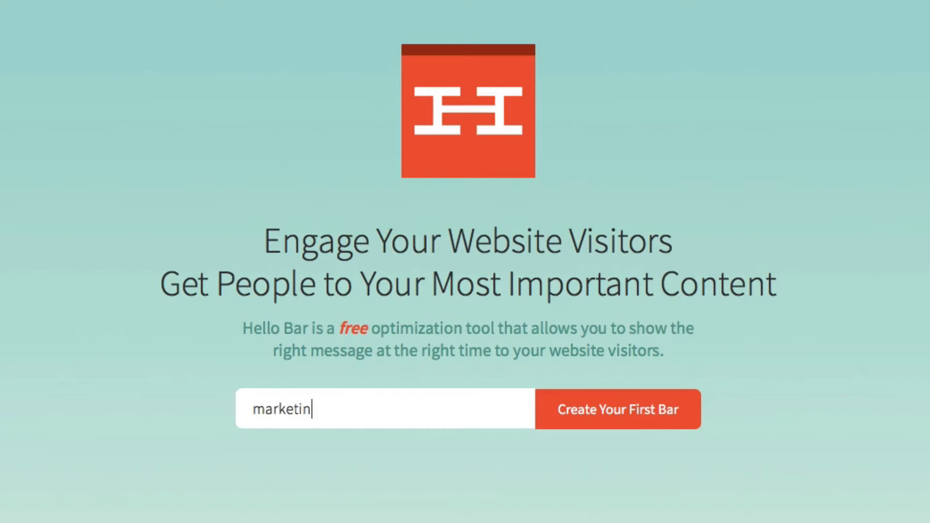
{"action": "type", "text": "gaccesspass.c"}
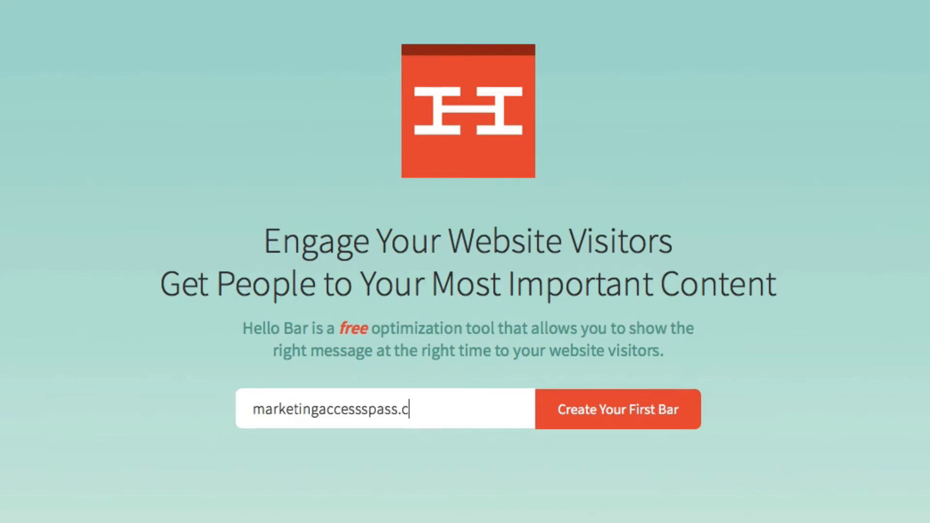
{"action": "left_click", "coordinate": [616, 409]}
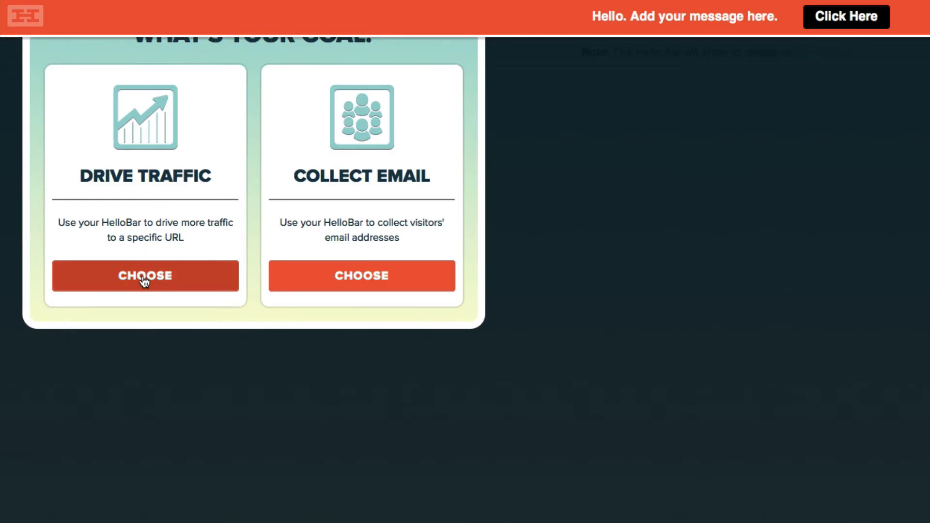
{"action": "mouse_move", "coordinate": [361, 275]}
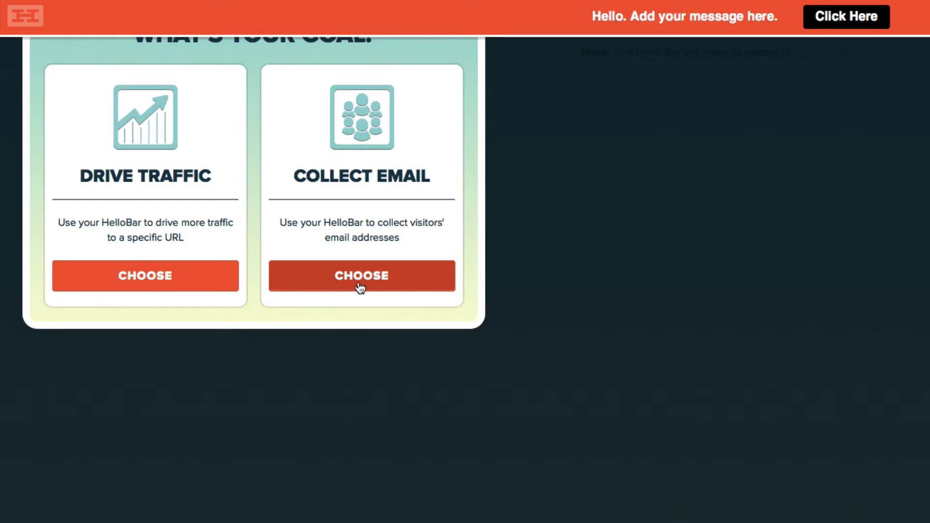
Choose Collect Email as the new bar's goal
{"action": "left_click", "coordinate": [361, 275]}
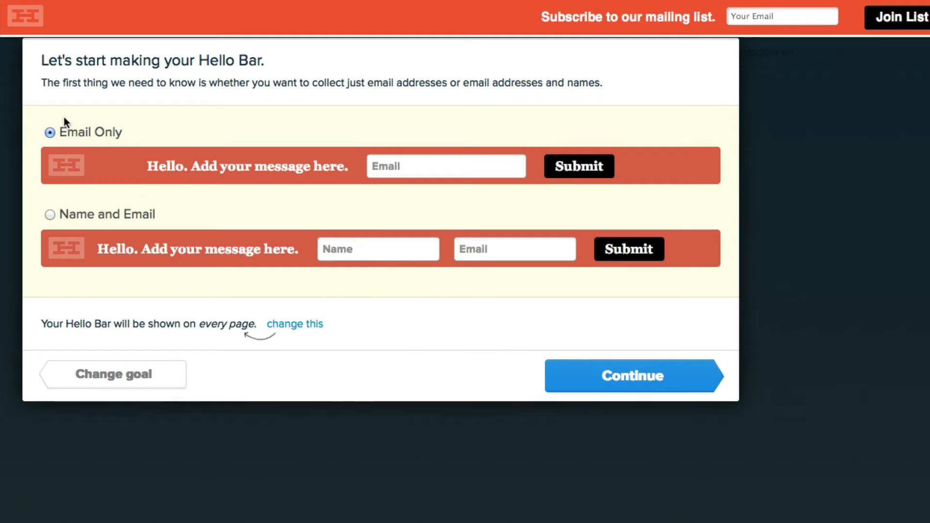
{"action": "mouse_move", "coordinate": [344, 268]}
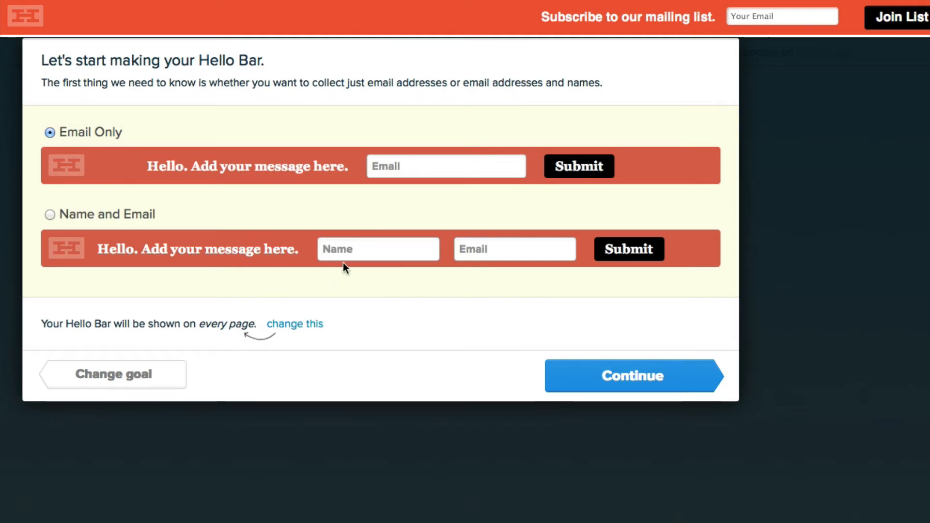
{"action": "mouse_move", "coordinate": [402, 176]}
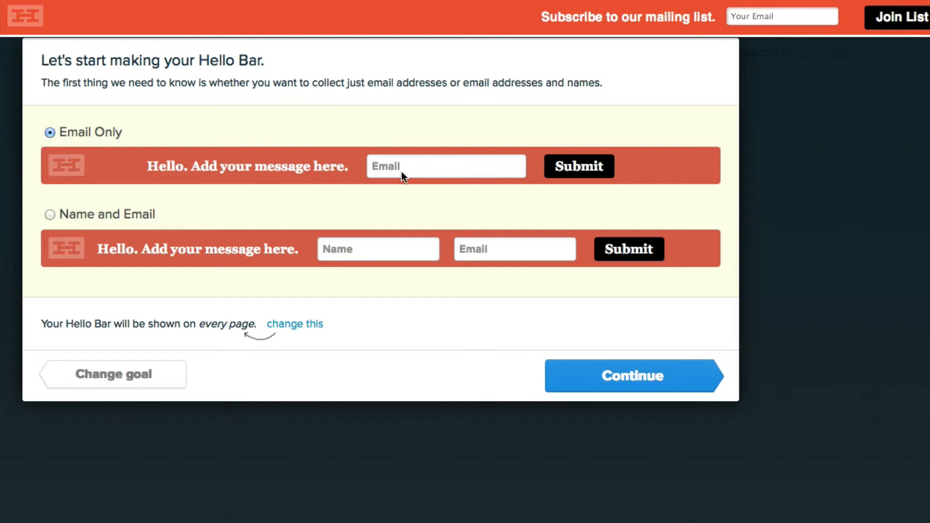
{"action": "mouse_move", "coordinate": [590, 179]}
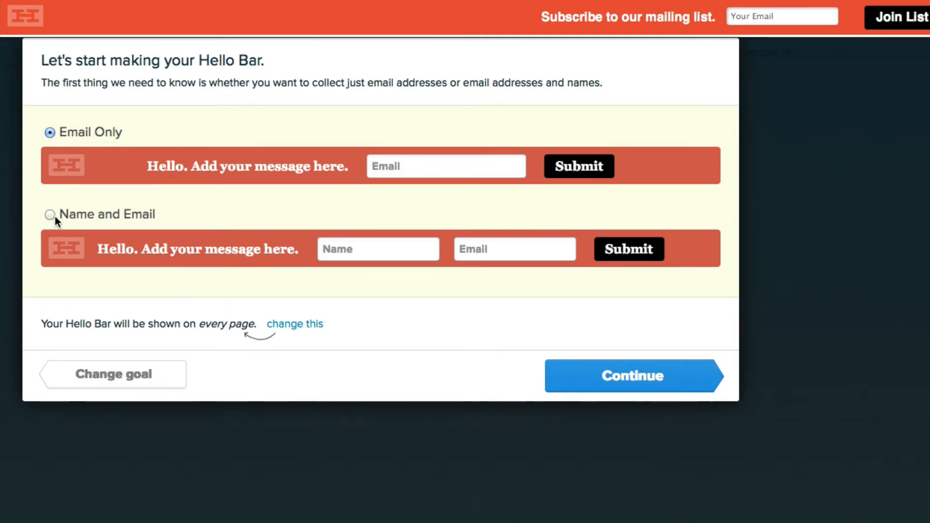
Select the Name and Email form option and continue to the content step
{"action": "left_click", "coordinate": [50, 215]}
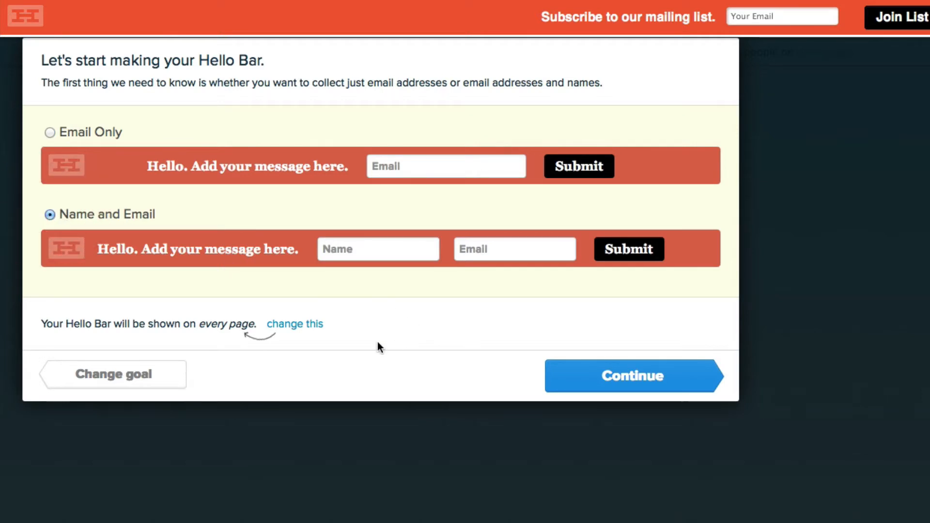
{"action": "left_click", "coordinate": [633, 376]}
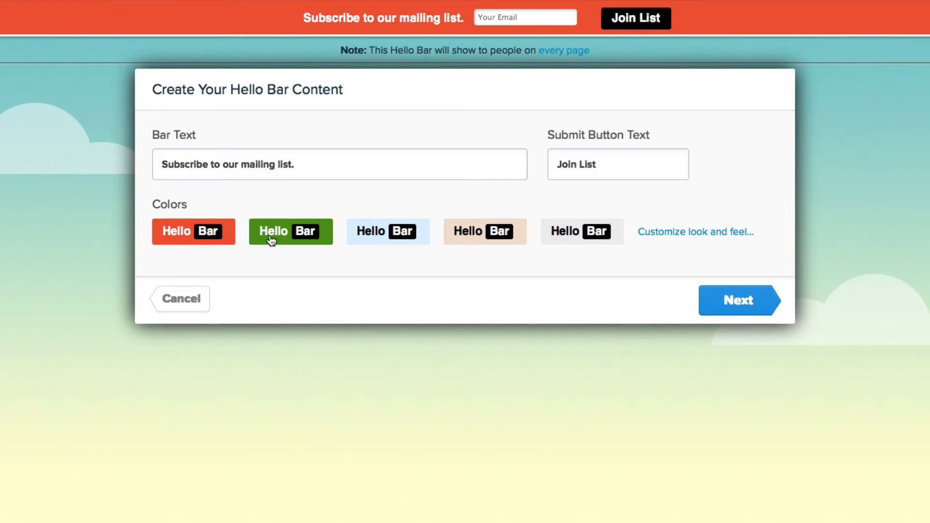
Pick the beige colour swatch and expand the Customize look and feel settings
{"action": "left_click", "coordinate": [388, 231]}
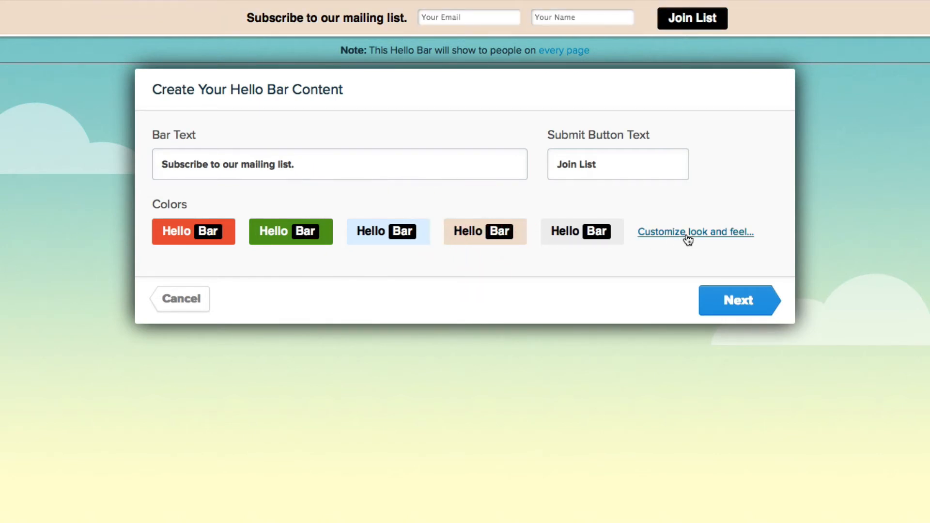
{"action": "left_click", "coordinate": [696, 232]}
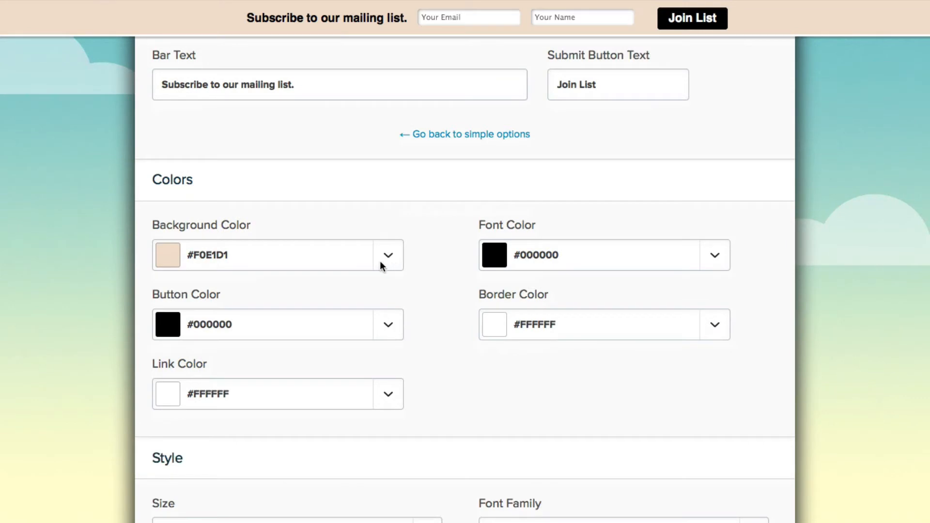
Keep the blue background and make the submit button yellow in the colour settings
{"action": "left_click", "coordinate": [387, 255]}
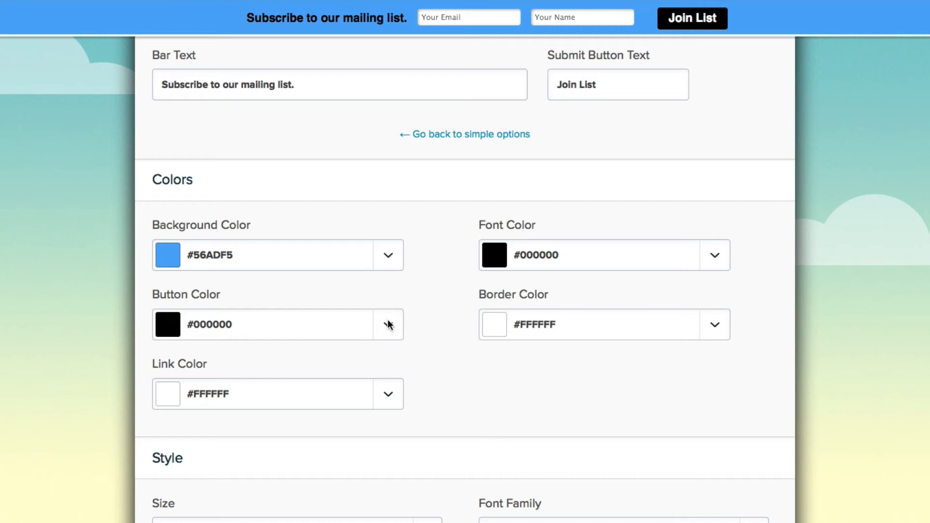
{"action": "left_click", "coordinate": [387, 325]}
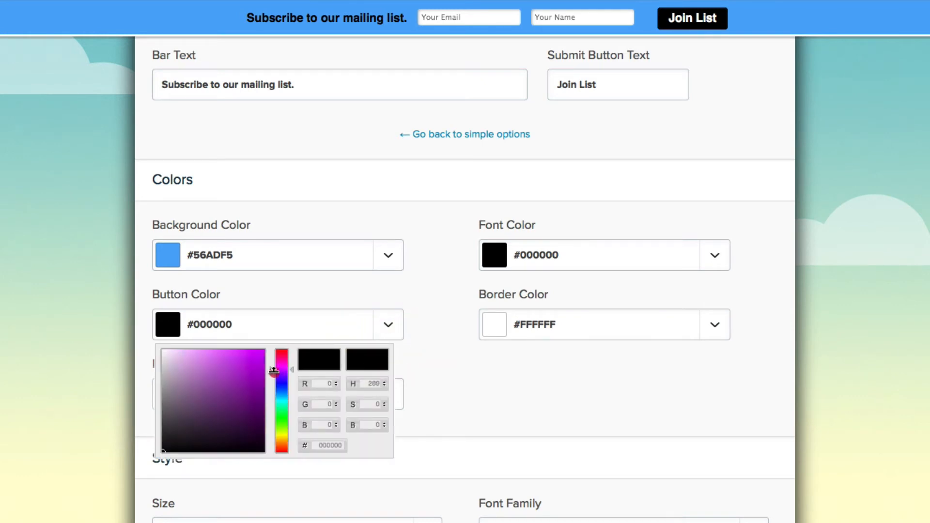
{"action": "left_click_drag", "start_coordinate": [281, 369], "coordinate": [282, 439]}
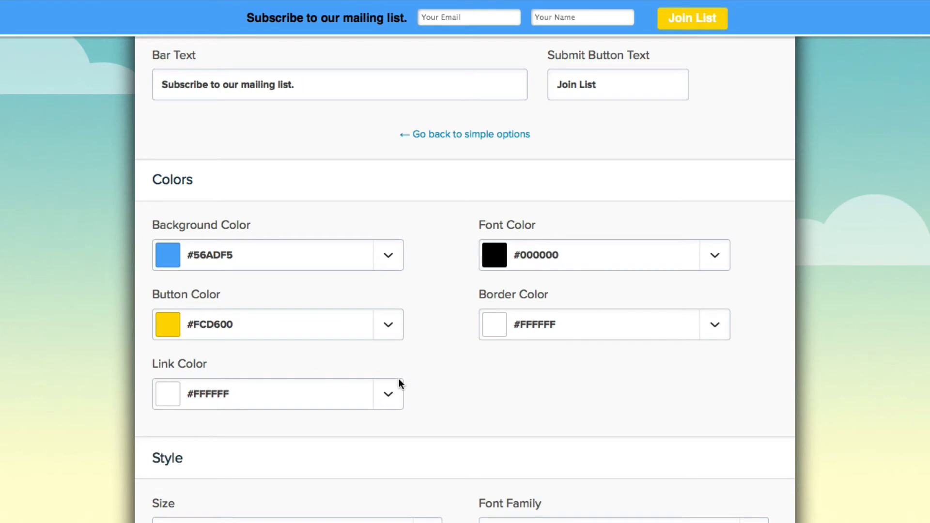
{"action": "left_click", "coordinate": [387, 394]}
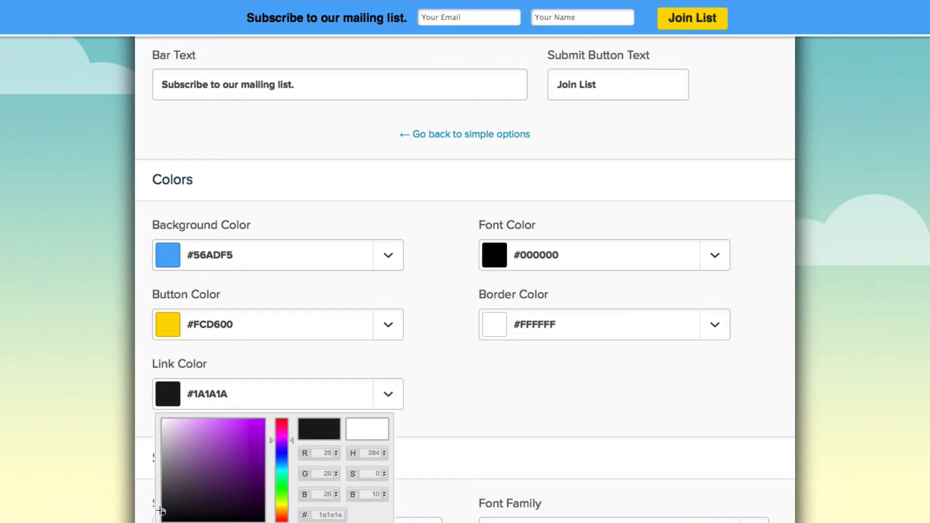
Set a dark blue border colour, choose 'No - do not show a border', and go to Next
{"action": "left_click", "coordinate": [715, 324]}
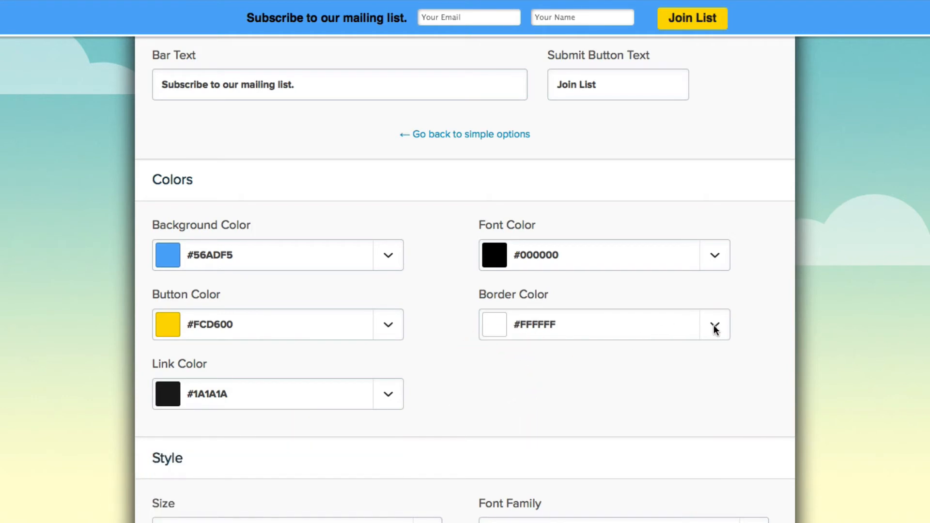
{"action": "left_click", "coordinate": [714, 325]}
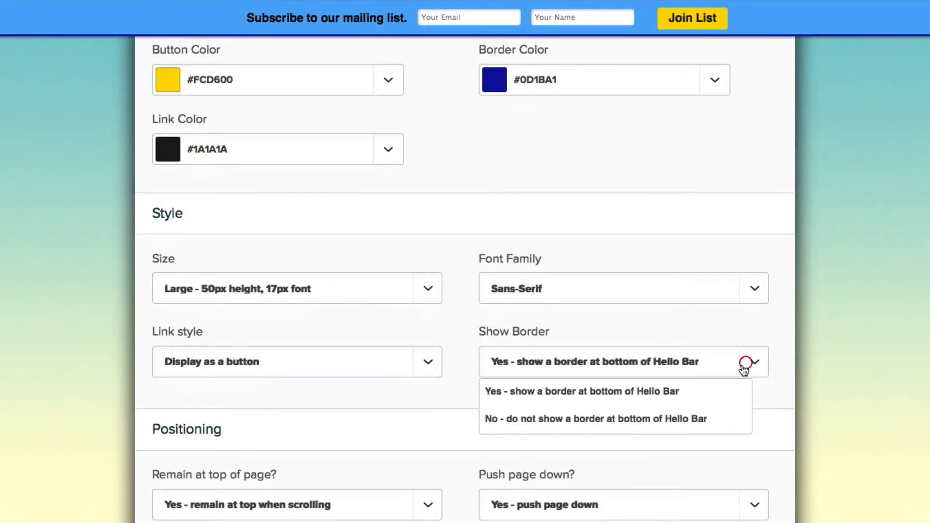
{"action": "left_click", "coordinate": [594, 419]}
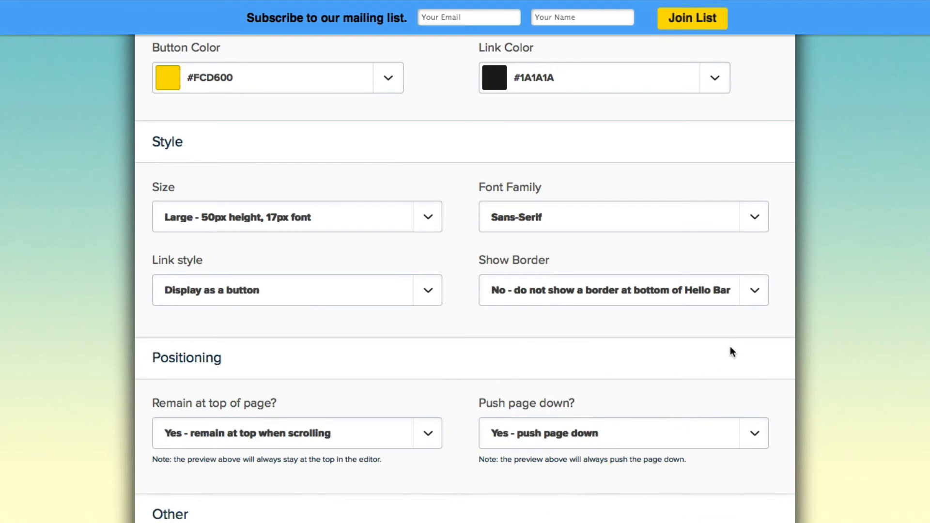
{"action": "mouse_move", "coordinate": [698, 300]}
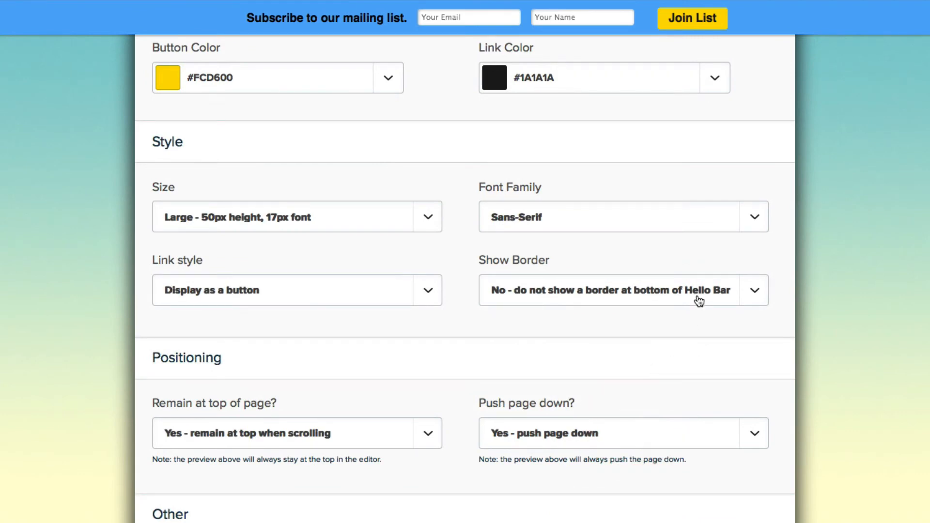
{"action": "scroll", "scroll_direction": "down", "scroll_amount": 3}
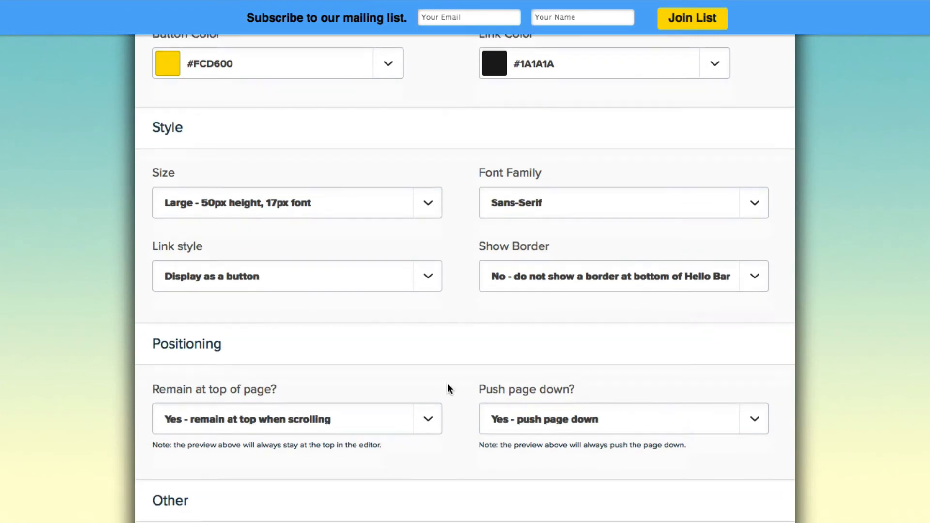
{"action": "mouse_move", "coordinate": [405, 428]}
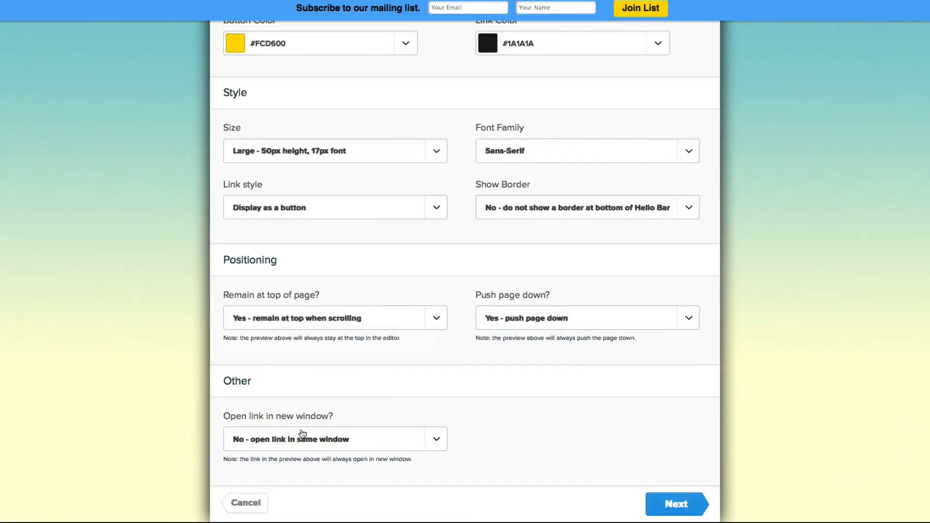
{"action": "left_click", "coordinate": [334, 438]}
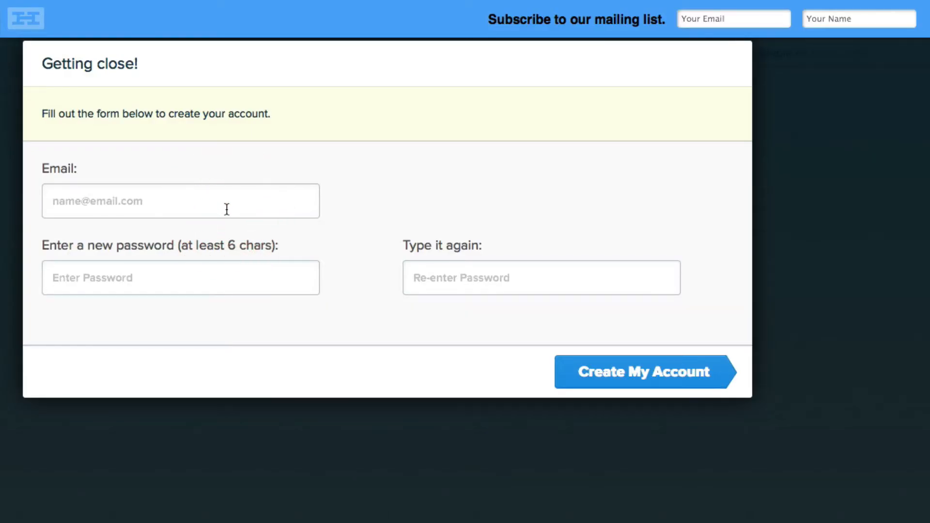
Fill in the account email and password, create the account, and choose 'I use WordPress'
{"action": "left_click", "coordinate": [181, 200]}
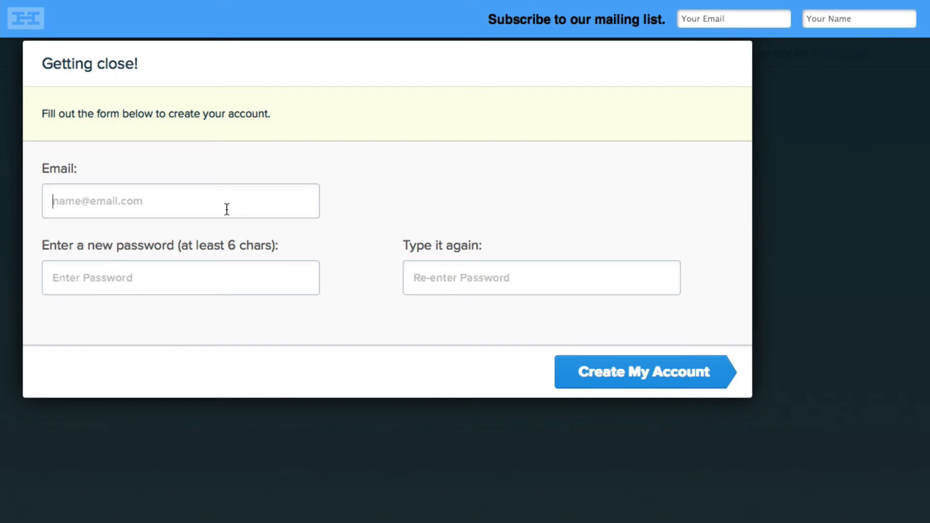
{"action": "left_click", "coordinate": [644, 373]}
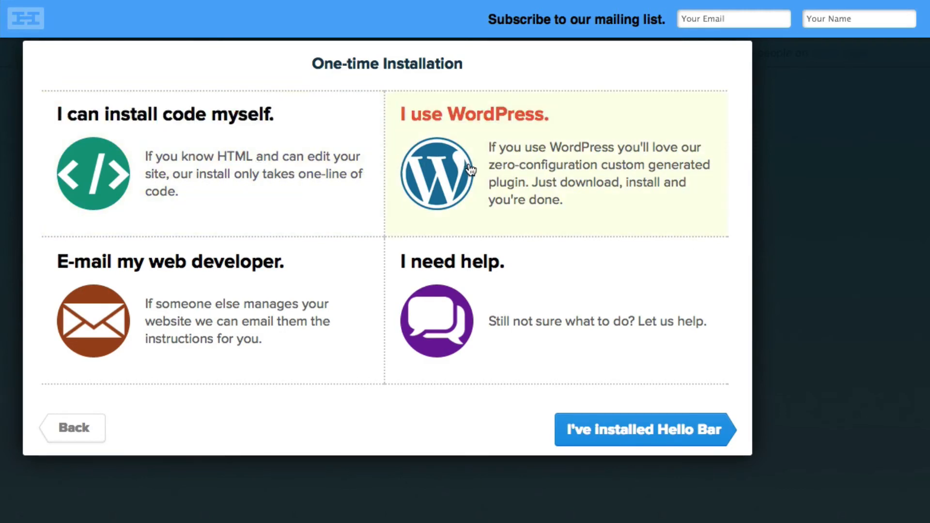
{"action": "mouse_move", "coordinate": [463, 179]}
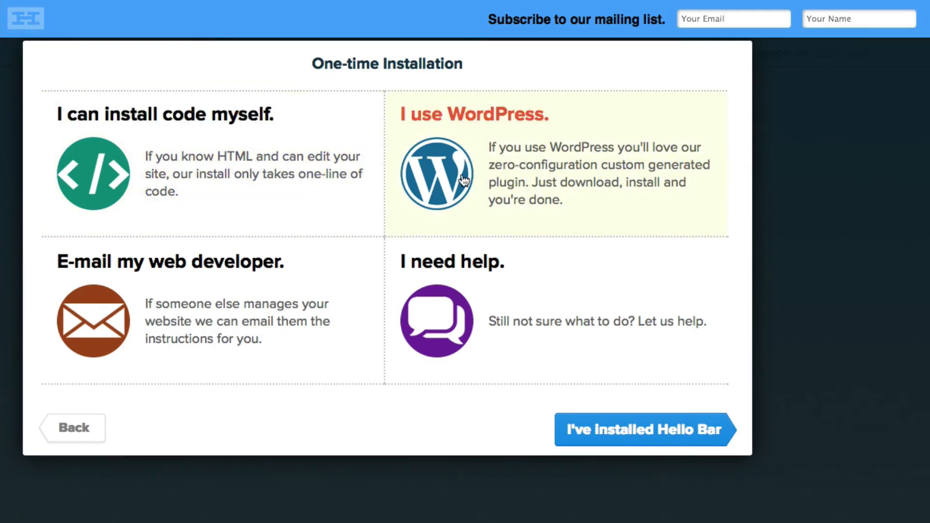
{"action": "left_click", "coordinate": [436, 173]}
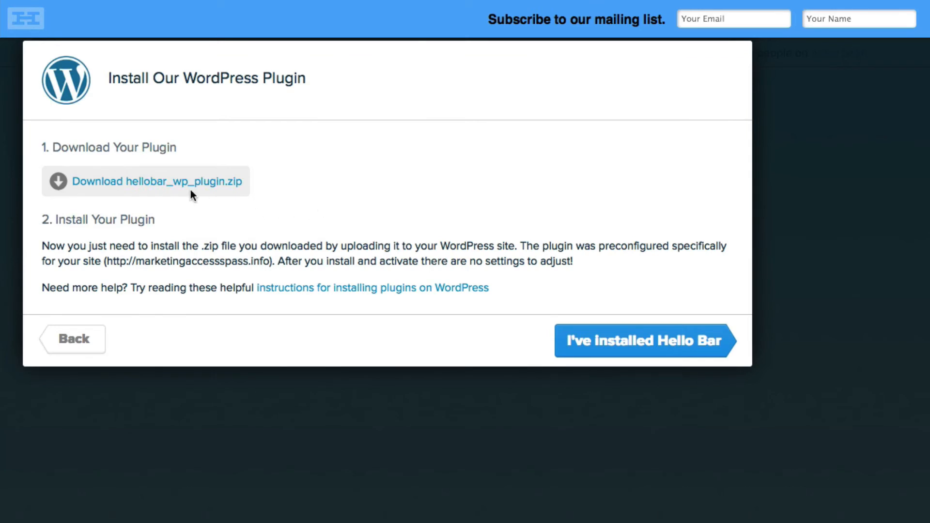
{"action": "mouse_move", "coordinate": [176, 189]}
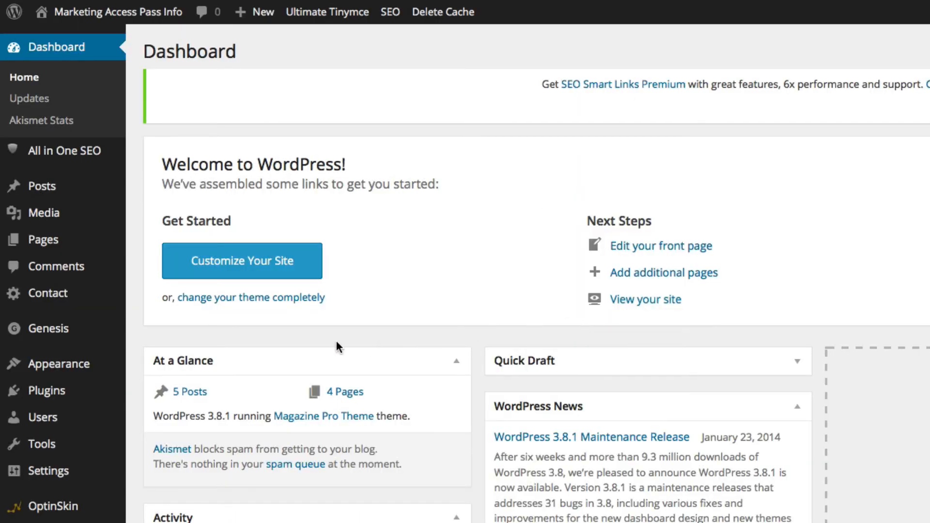
{"action": "mouse_move", "coordinate": [46, 390]}
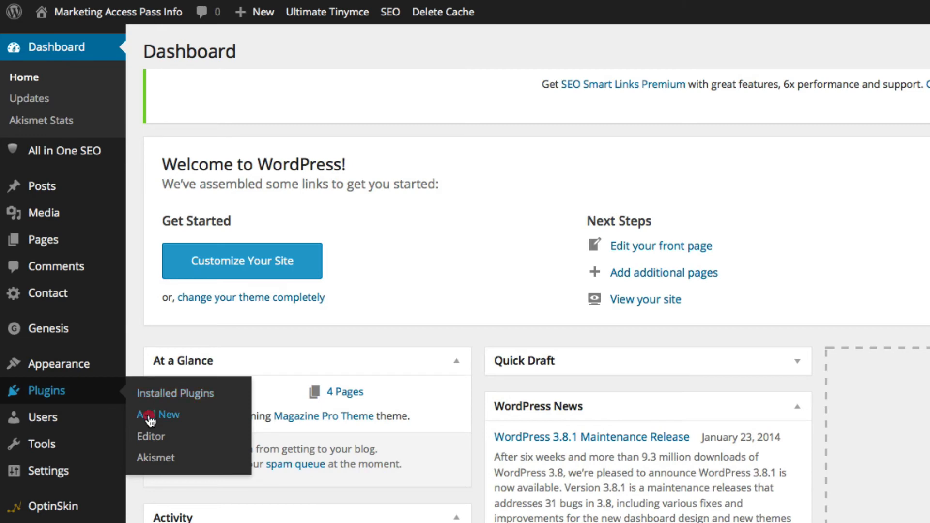
Go to Plugins > Add New > Upload and choose hellobar_wp_plugin.zip
{"action": "left_click", "coordinate": [157, 414]}
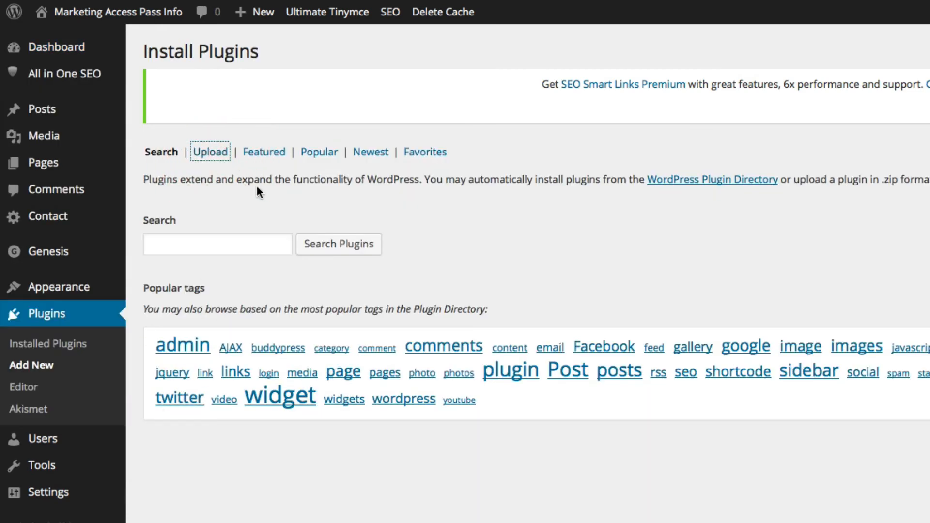
{"action": "left_click", "coordinate": [210, 152]}
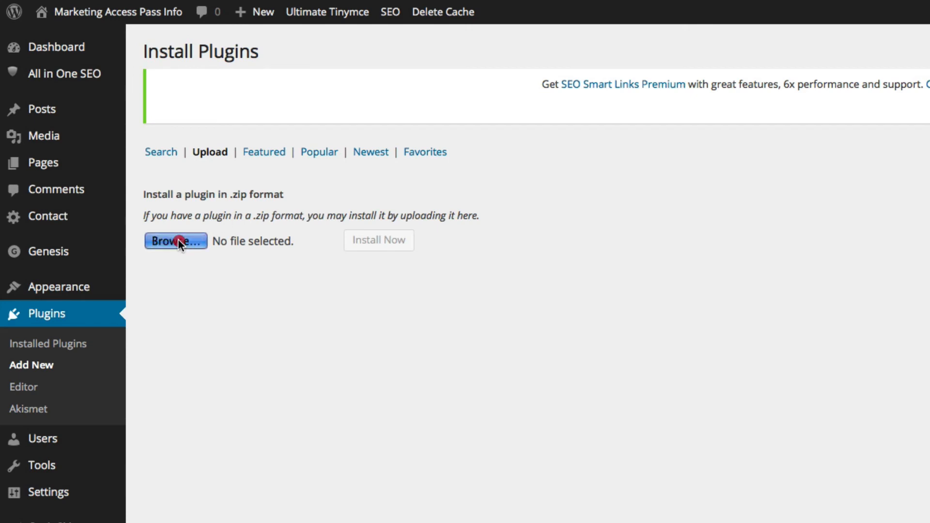
{"action": "left_click", "coordinate": [175, 241]}
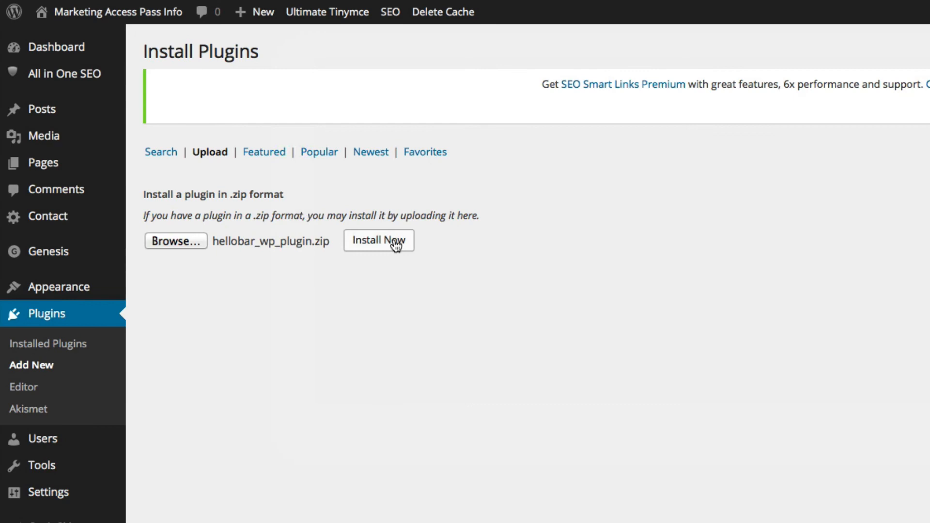
Install the uploaded Hello Bar plugin and activate it
{"action": "left_click", "coordinate": [378, 240]}
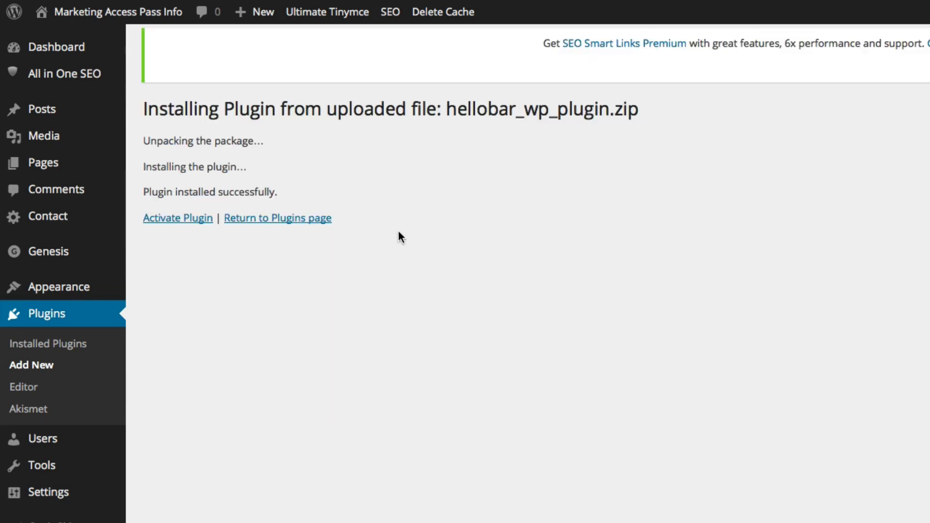
{"action": "left_click", "coordinate": [177, 219]}
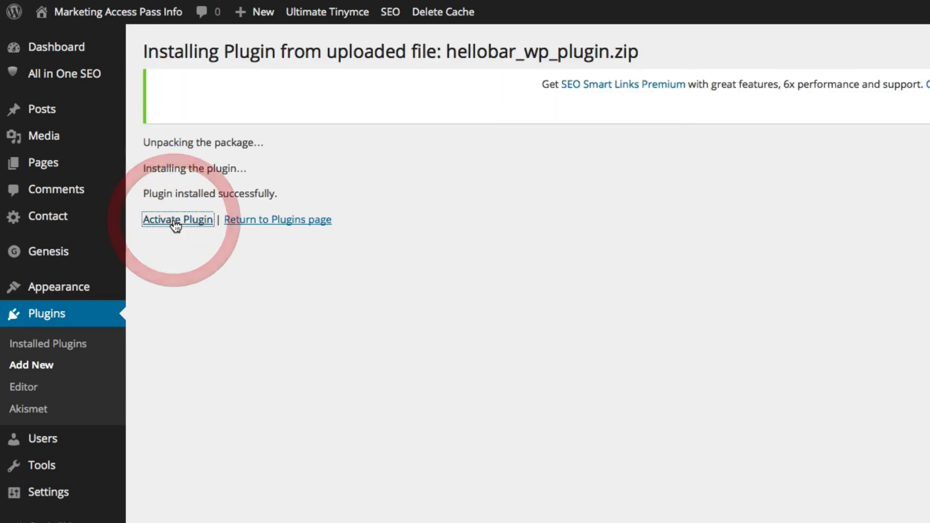
{"action": "left_click", "coordinate": [177, 220]}
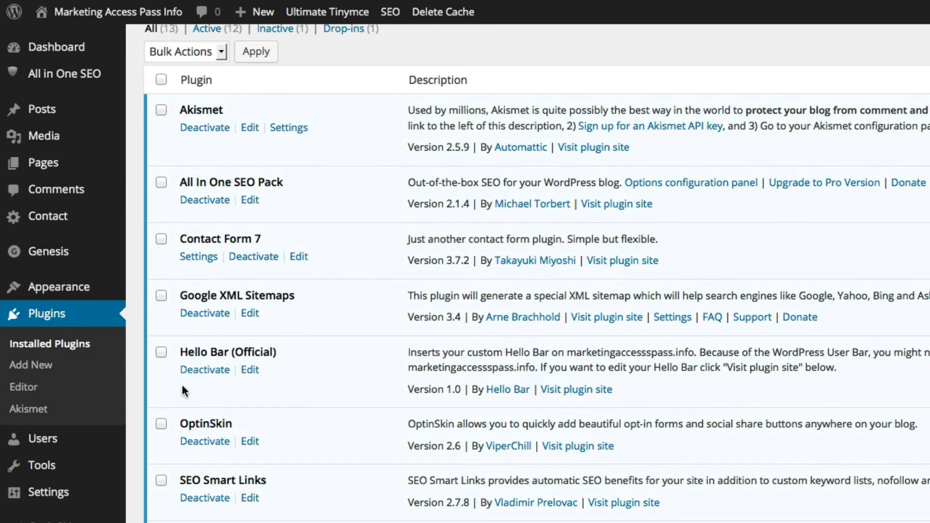
{"action": "mouse_move", "coordinate": [249, 371]}
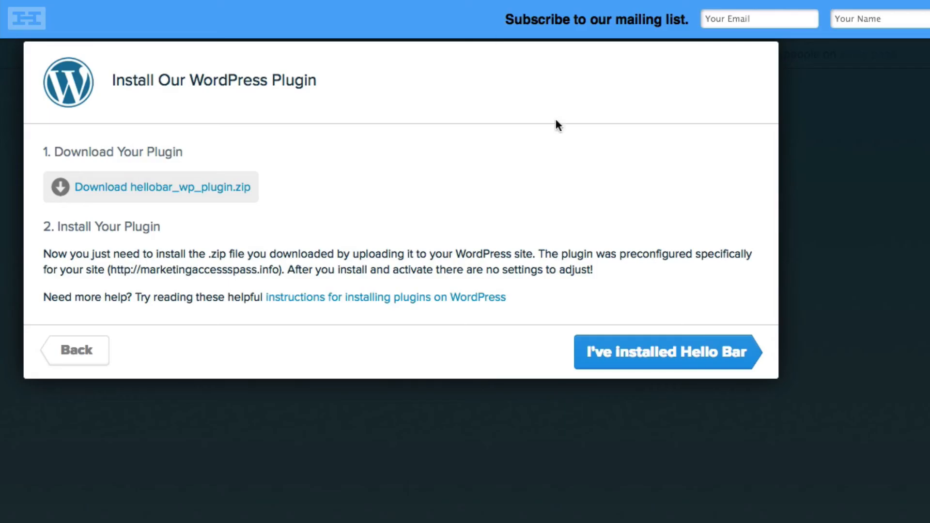
Confirm with 'I've Installed Hello Bar' and finish on the Success dialog with Done
{"action": "left_click", "coordinate": [664, 351]}
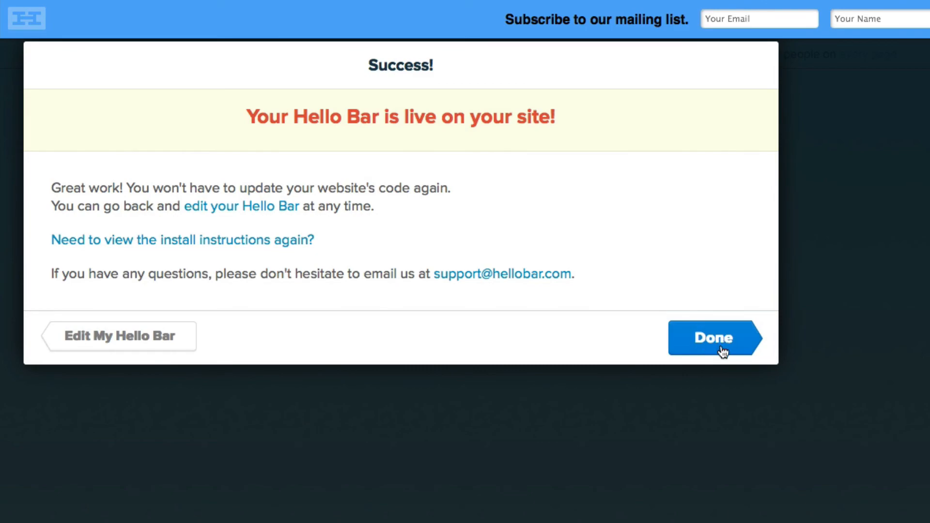
{"action": "left_click", "coordinate": [714, 338]}
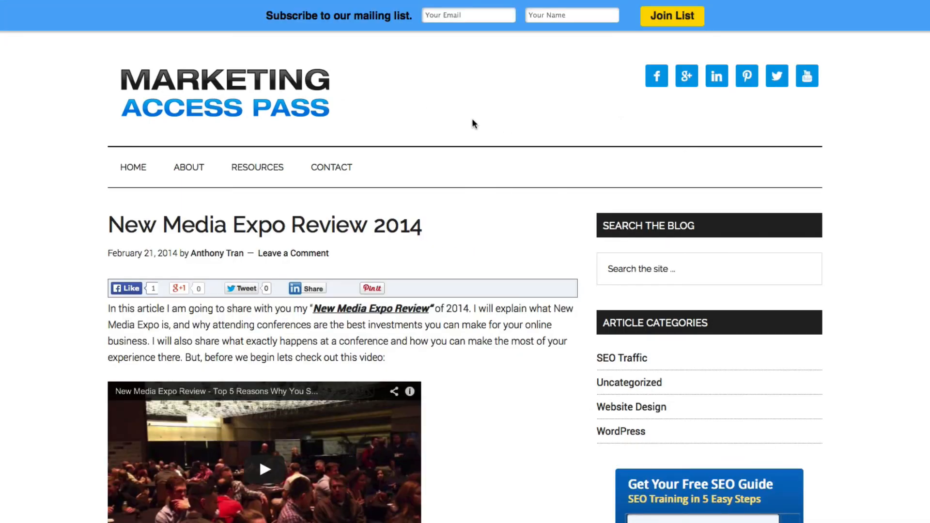
Scroll the marketingaccesspass.info article to check the blue subscribe bar stays pinned at top
{"action": "scroll", "scroll_direction": "down", "scroll_amount": 3}
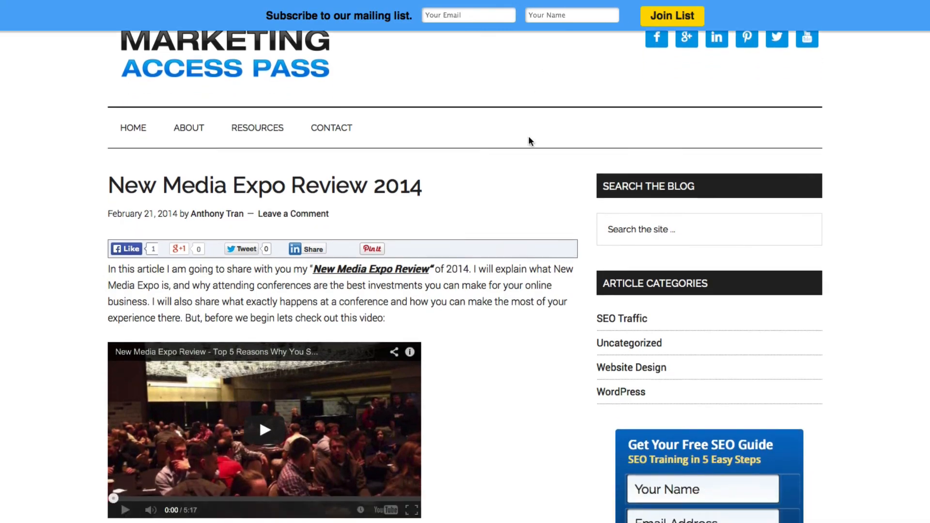
{"action": "scroll", "scroll_direction": "down", "scroll_amount": 3}
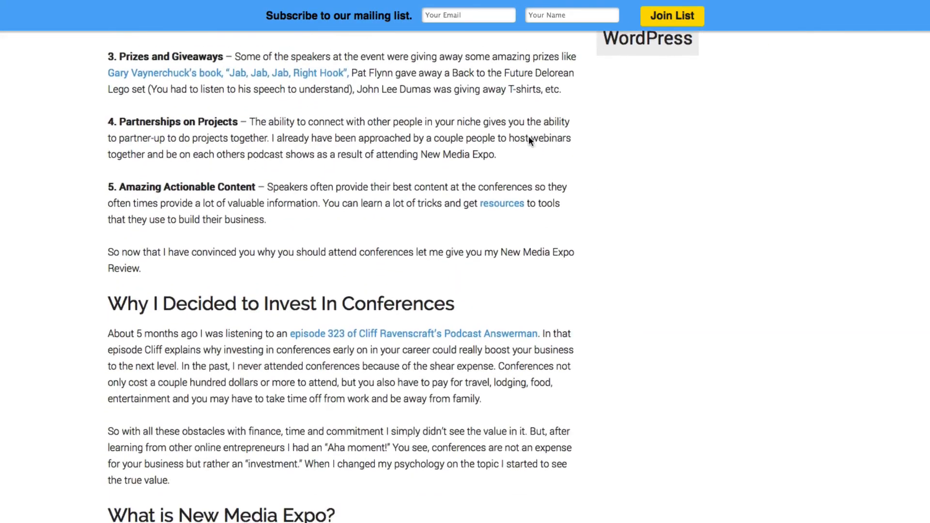